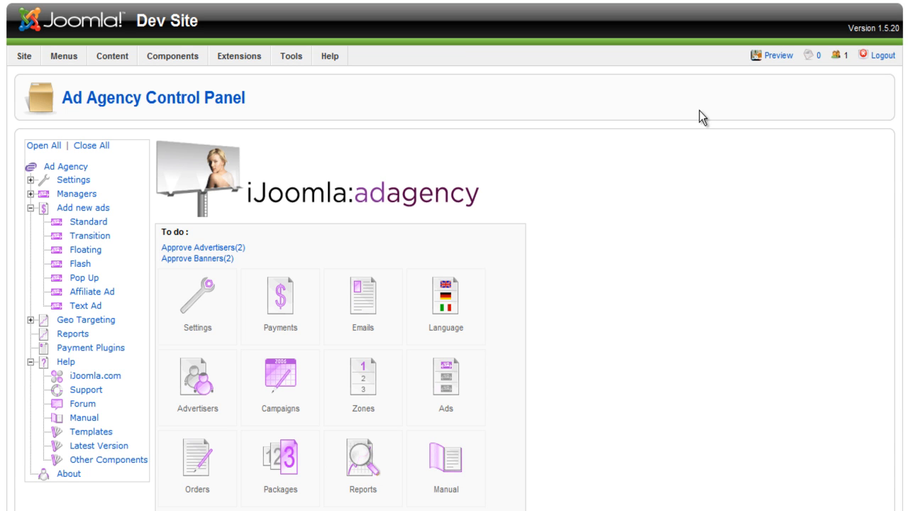
pyautogui.moveTo(149, 190)
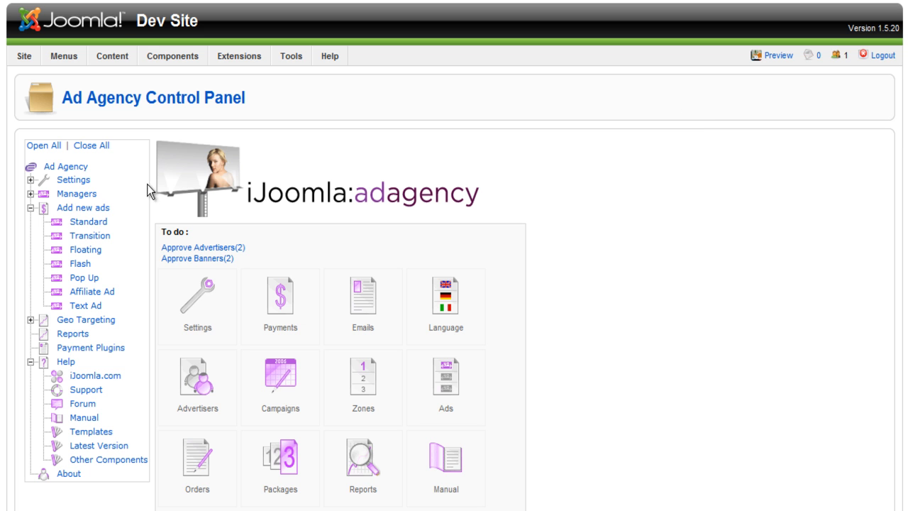
pyautogui.moveTo(97, 211)
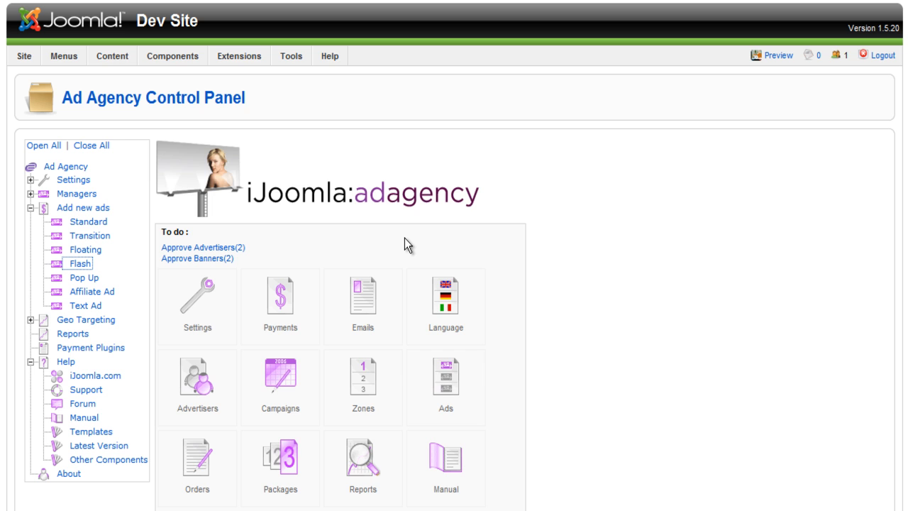
# Start a new Flash ad titled 'PepoleFishing 324*60'.
pyautogui.click(74, 261)
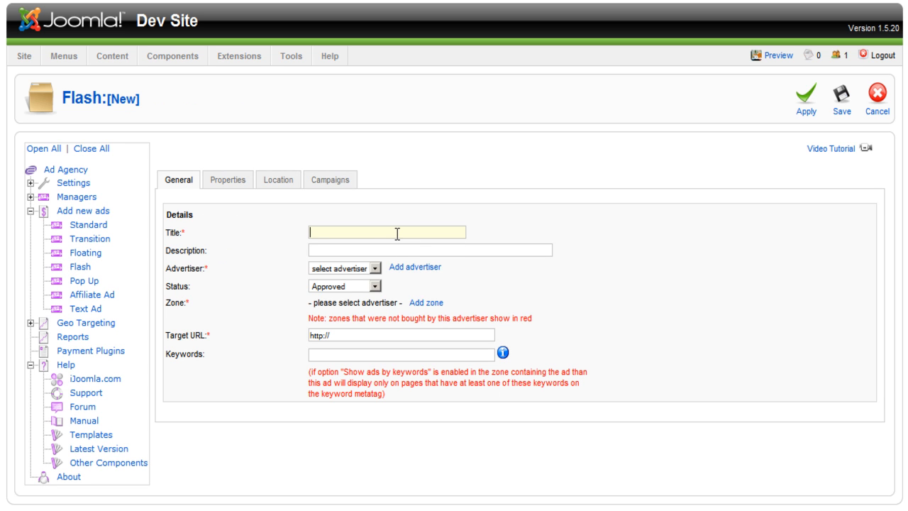
pyautogui.write('PepoleFishing')
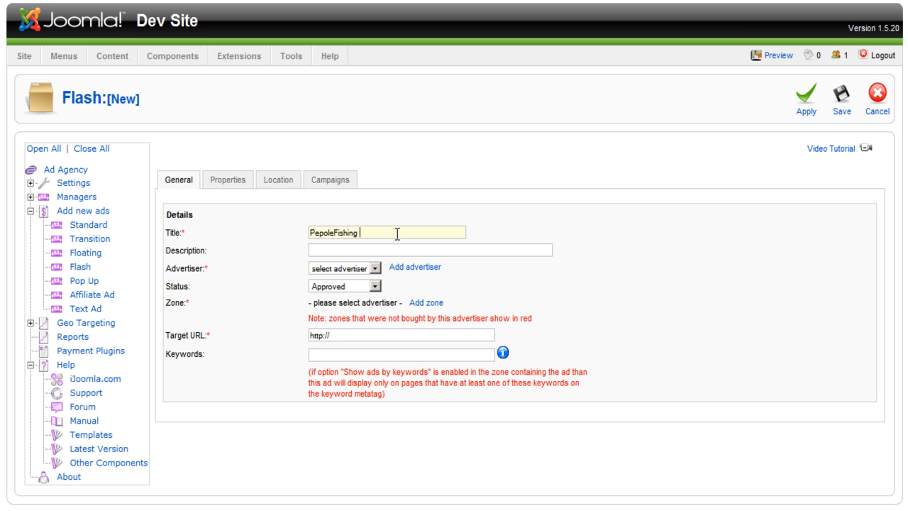
pyautogui.write('324')
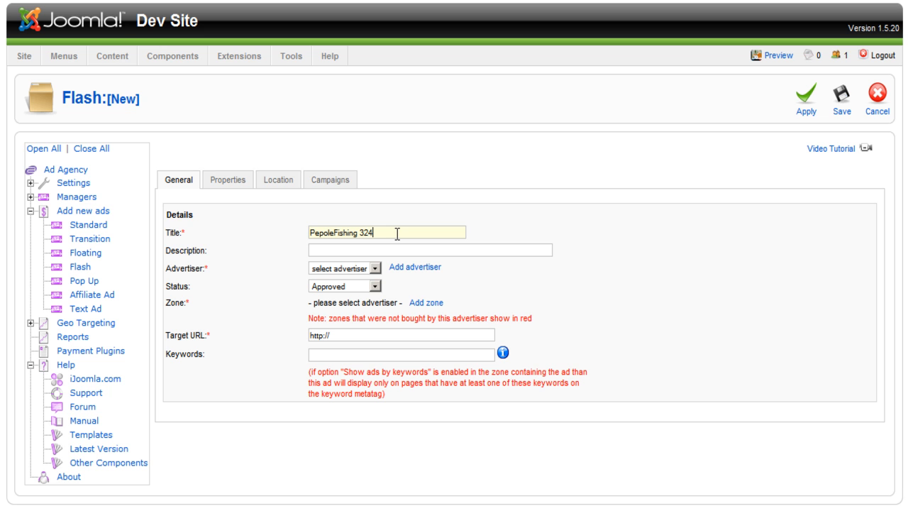
pyautogui.write('*60')
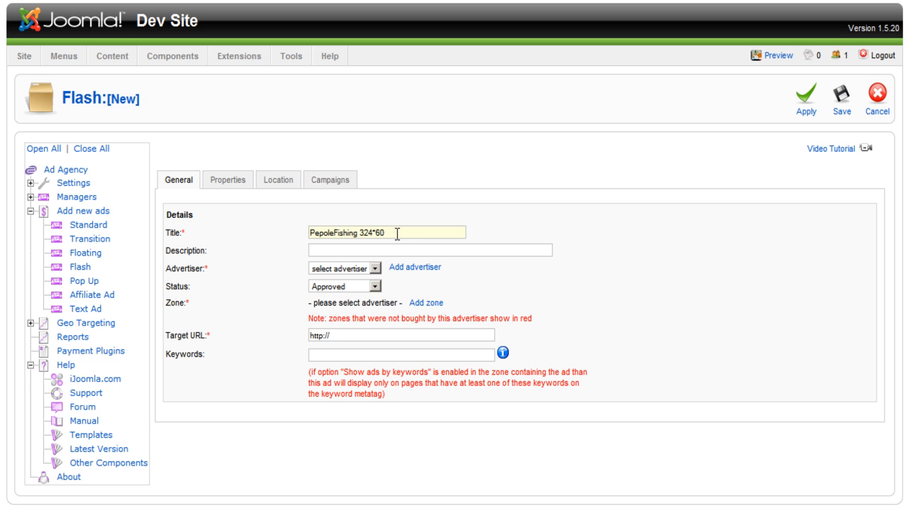
pyautogui.click(341, 267)
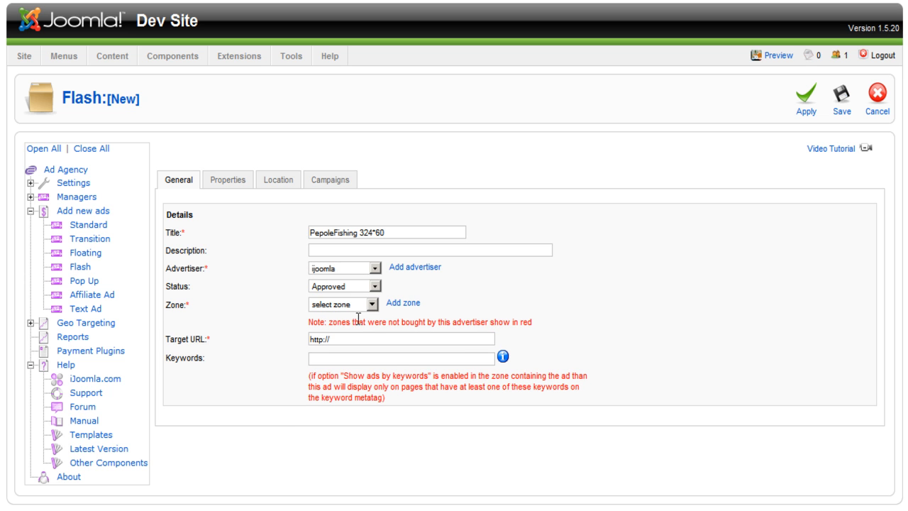
pyautogui.click(344, 304)
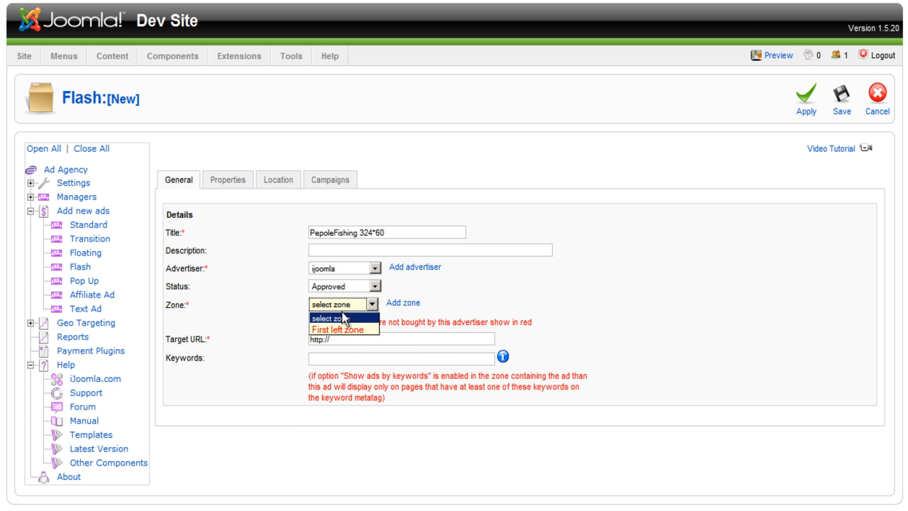
pyautogui.click(332, 329)
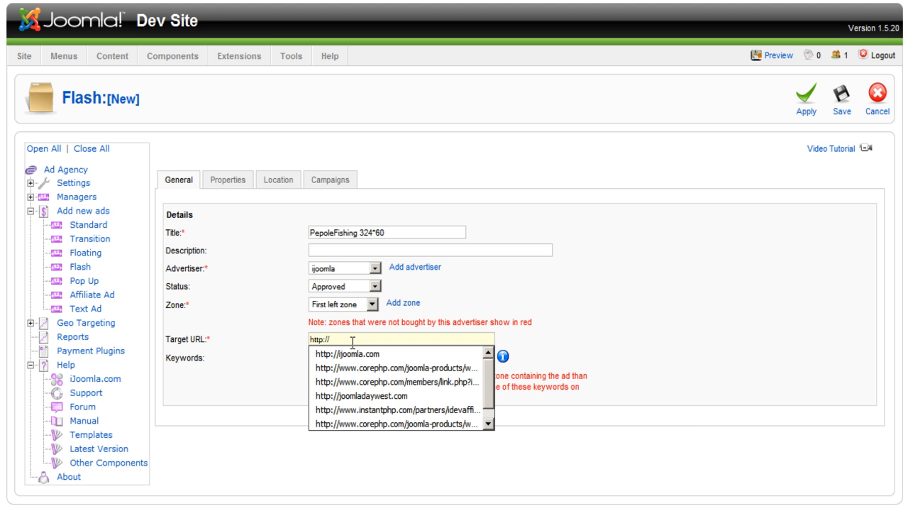
pyautogui.write('p')
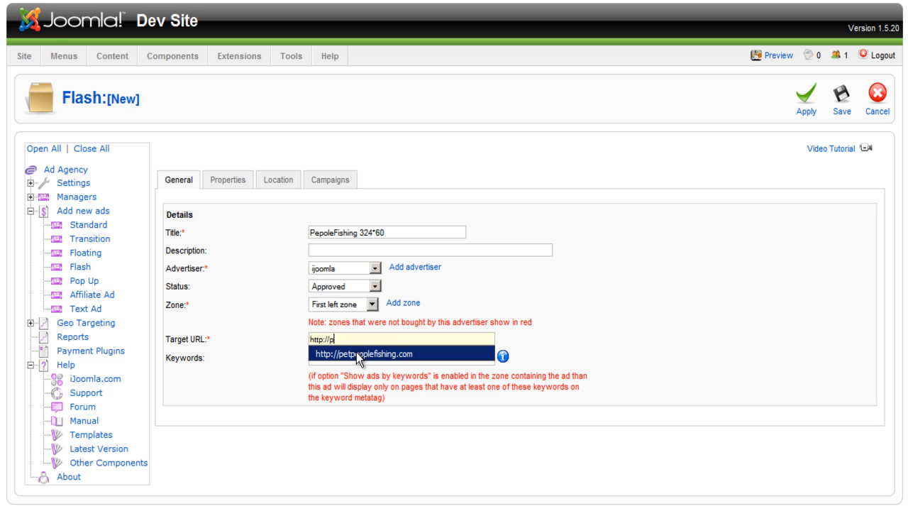
pyautogui.click(402, 353)
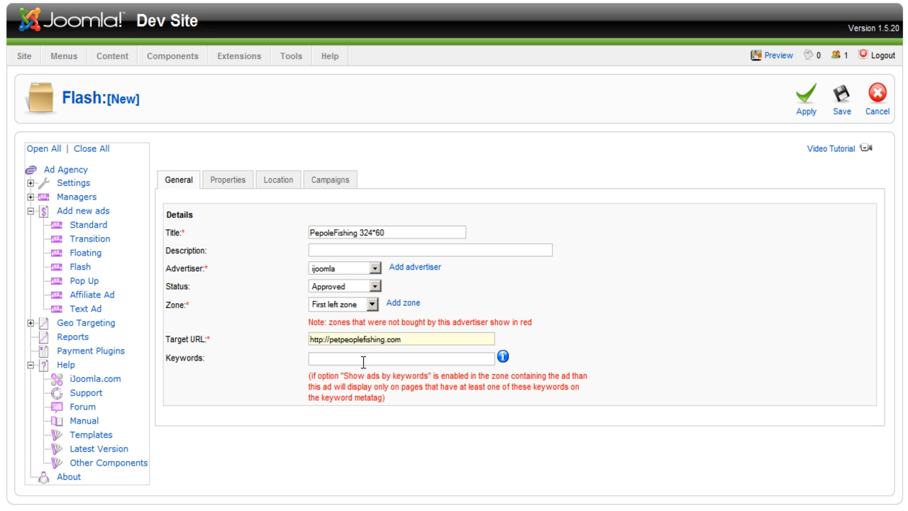
pyautogui.moveTo(349, 310)
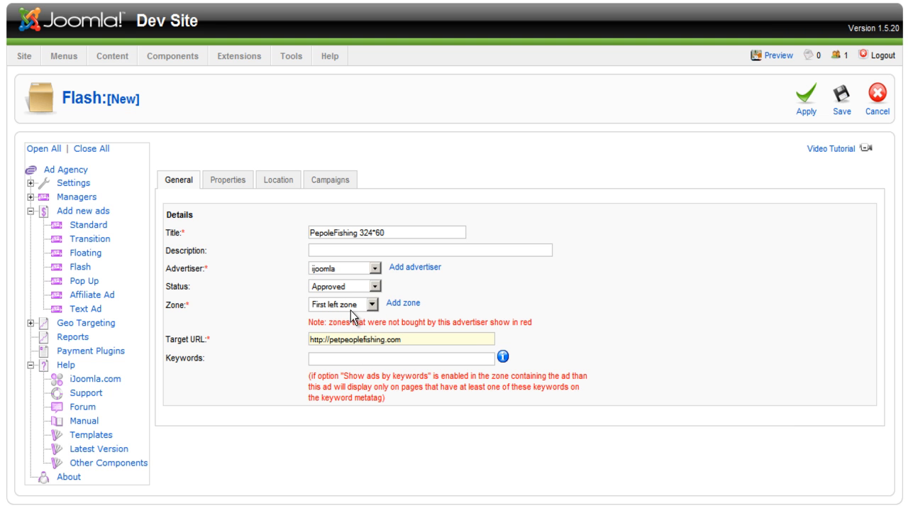
pyautogui.moveTo(344, 316)
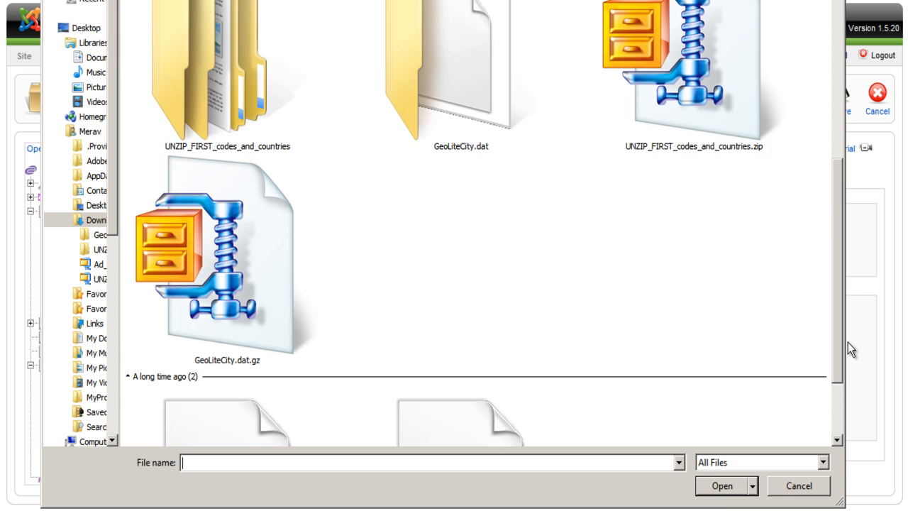
# Select 234x60-3.swf from Downloads as the ad's Flash file.
pyautogui.scroll(-3)
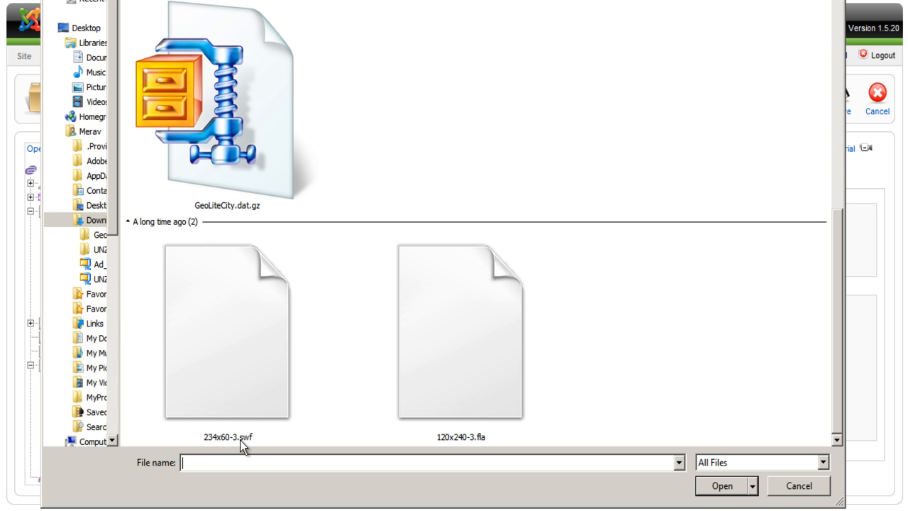
pyautogui.moveTo(481, 445)
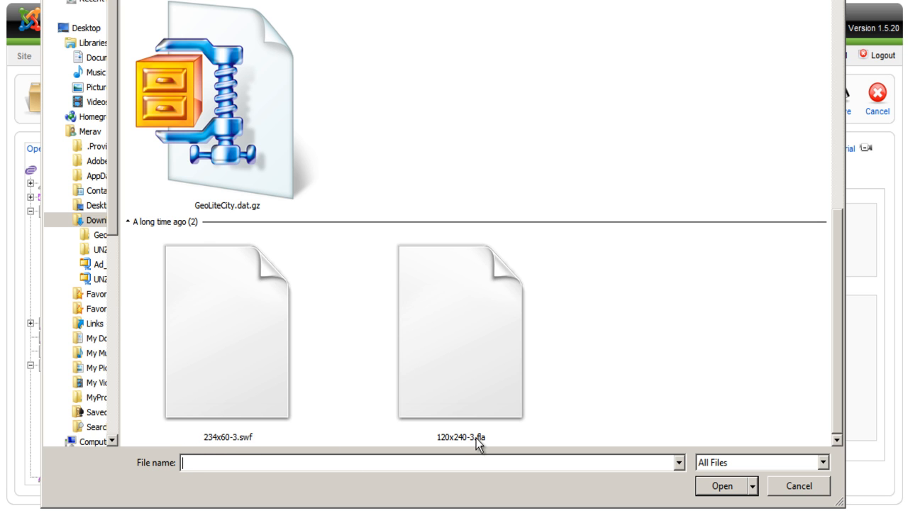
pyautogui.click(227, 333)
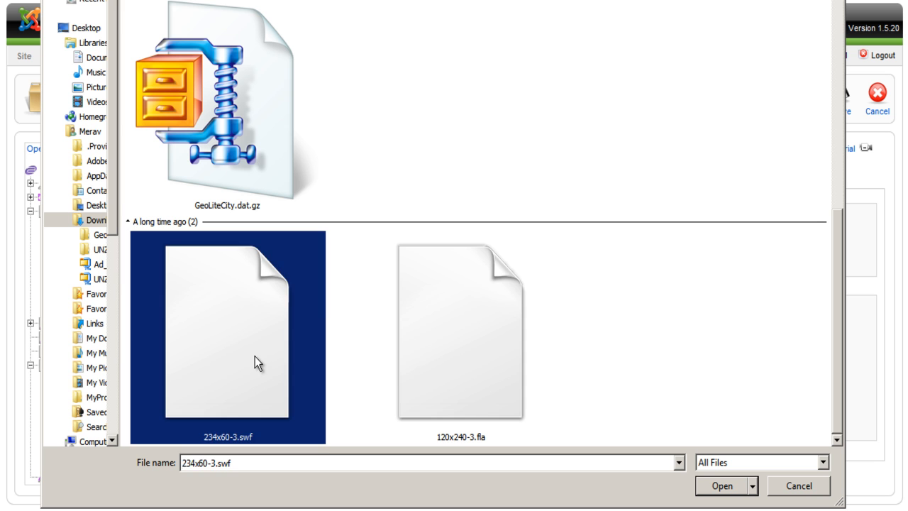
pyautogui.click(731, 486)
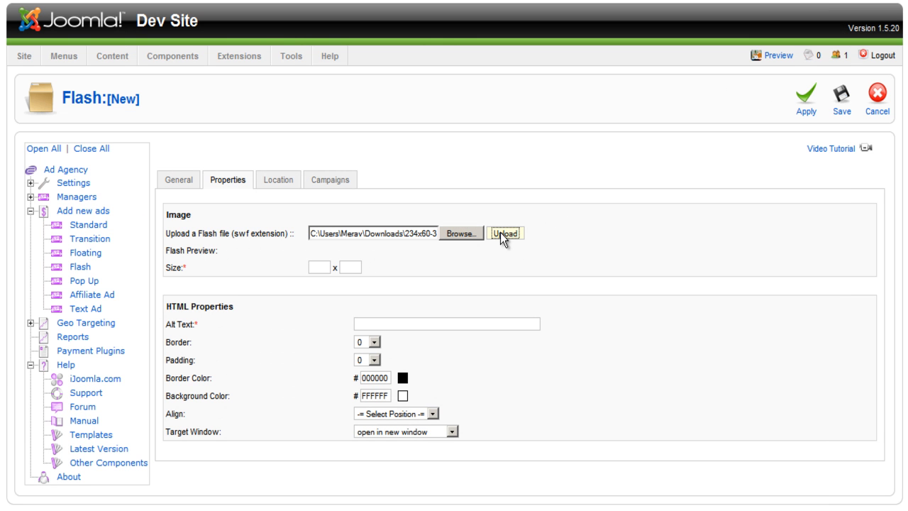
# Upload the Flash file and set the banner width to 234.
pyautogui.click(178, 179)
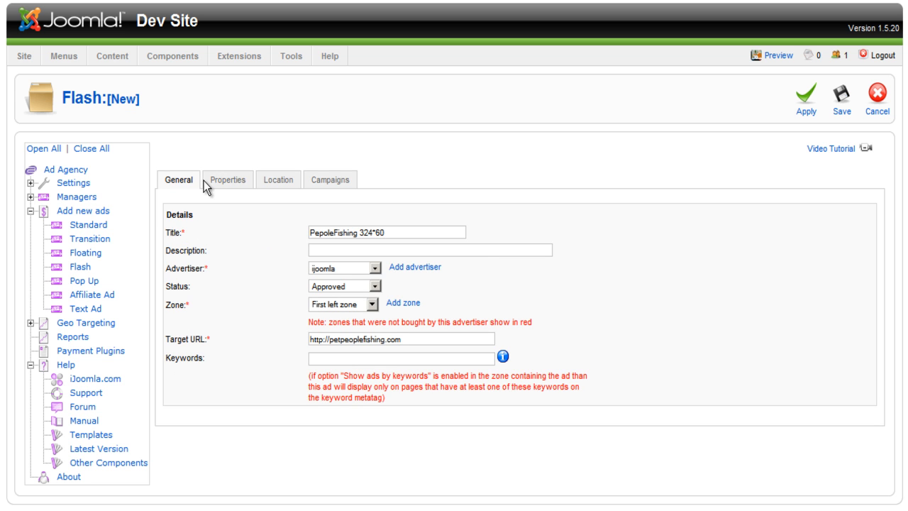
pyautogui.click(227, 180)
pyautogui.write('234')
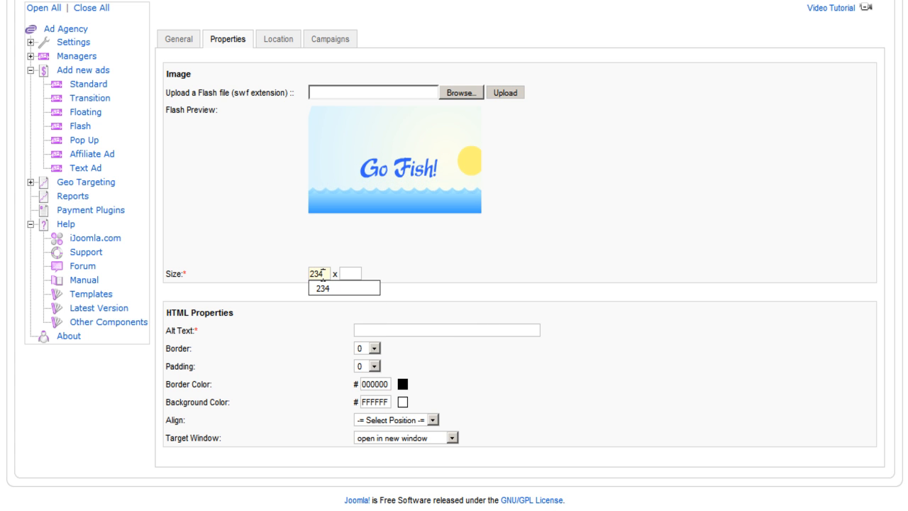
pyautogui.click(351, 275)
pyautogui.write('60')
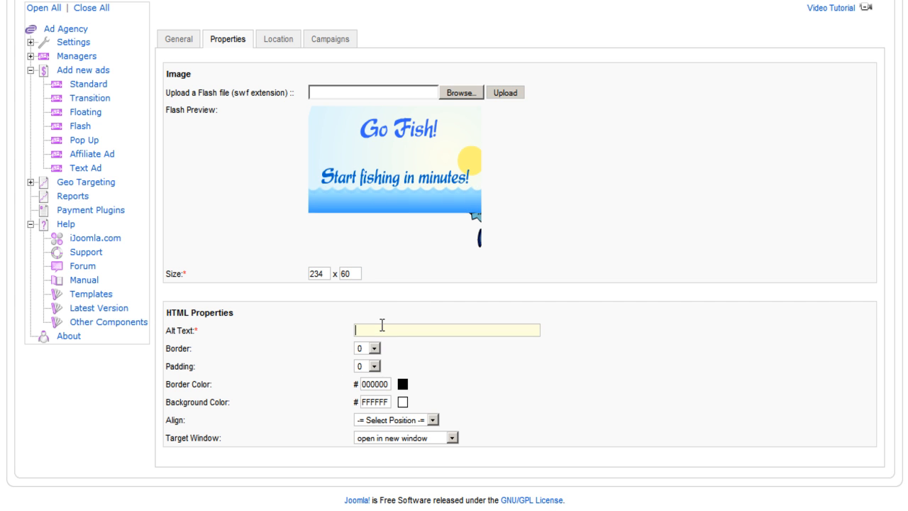
# Give the ad alt text 'petpeoplefishing.com', center alignment, and new-window target.
pyautogui.click(446, 330)
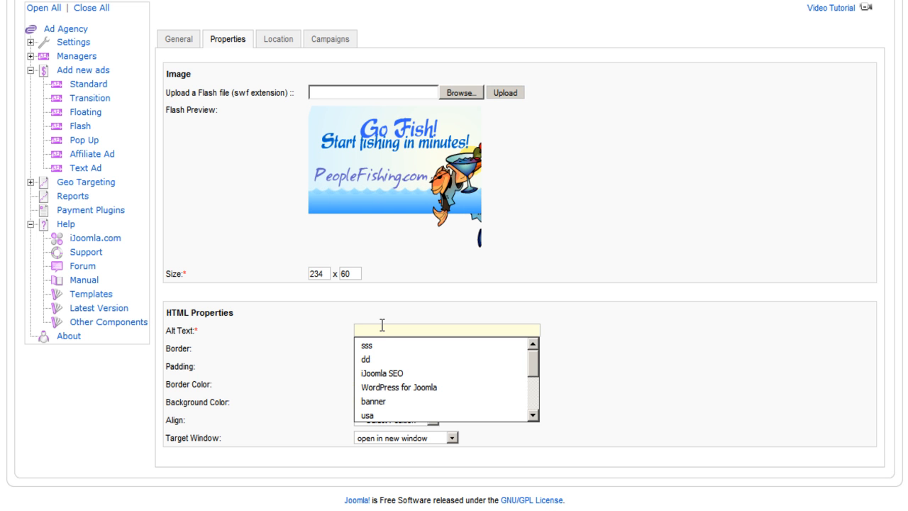
pyautogui.write('Peop')
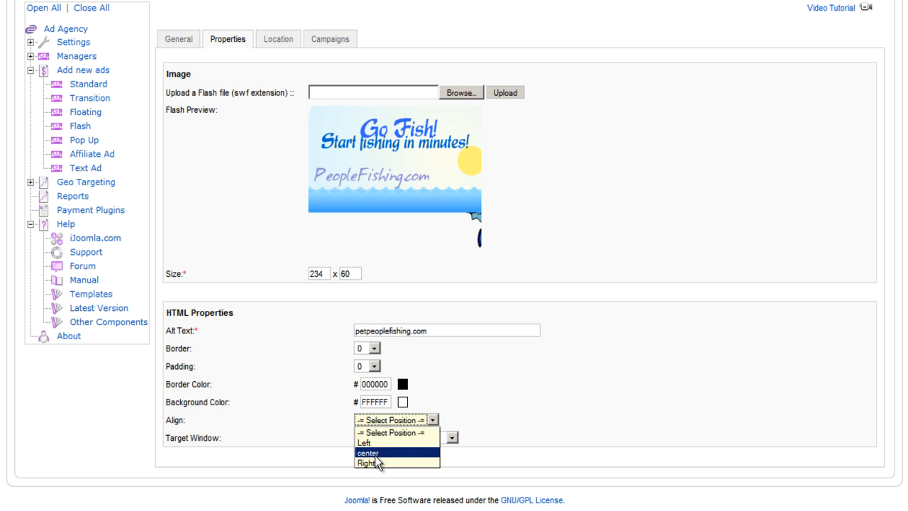
pyautogui.click(367, 453)
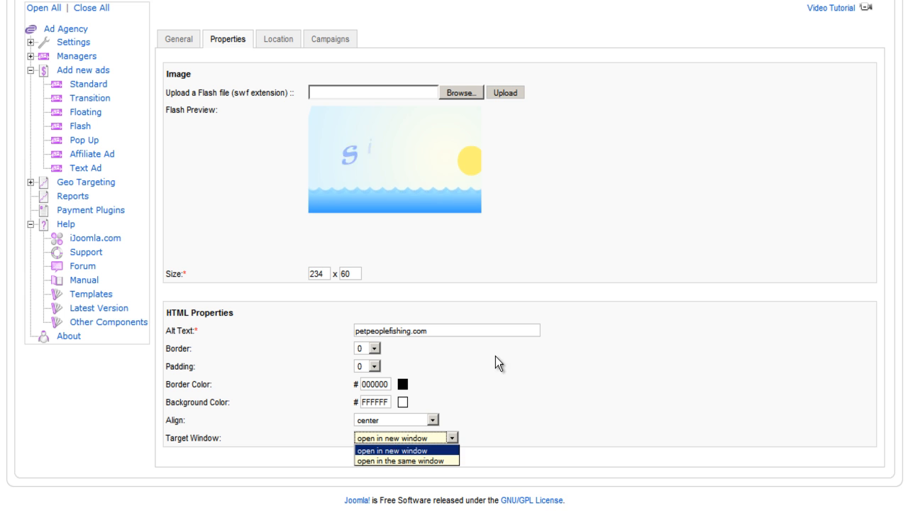
pyautogui.click(398, 450)
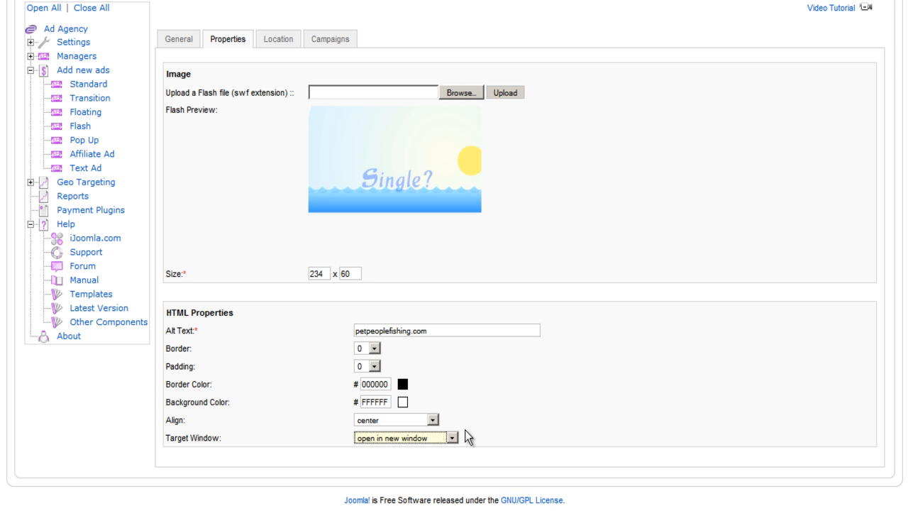
# Show the ad's Location tab with its geo channel options.
pyautogui.click(276, 40)
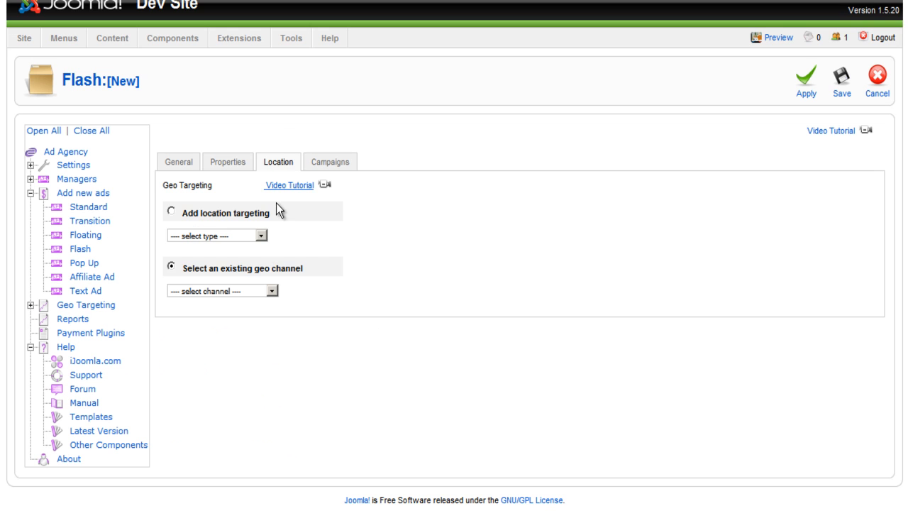
pyautogui.moveTo(276, 314)
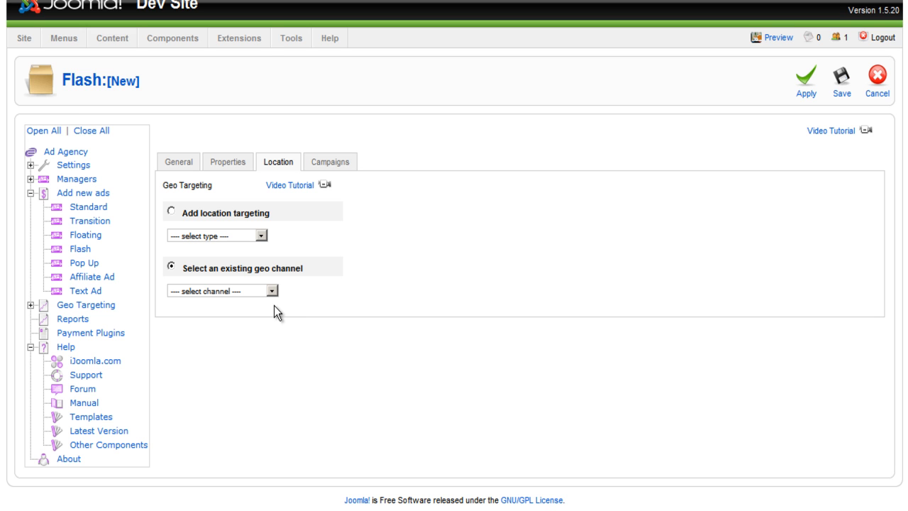
pyautogui.moveTo(294, 313)
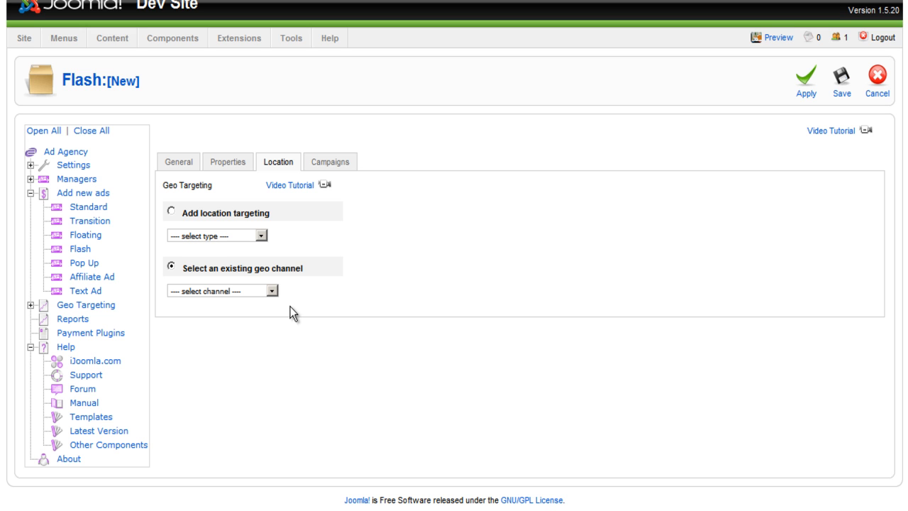
pyautogui.moveTo(229, 245)
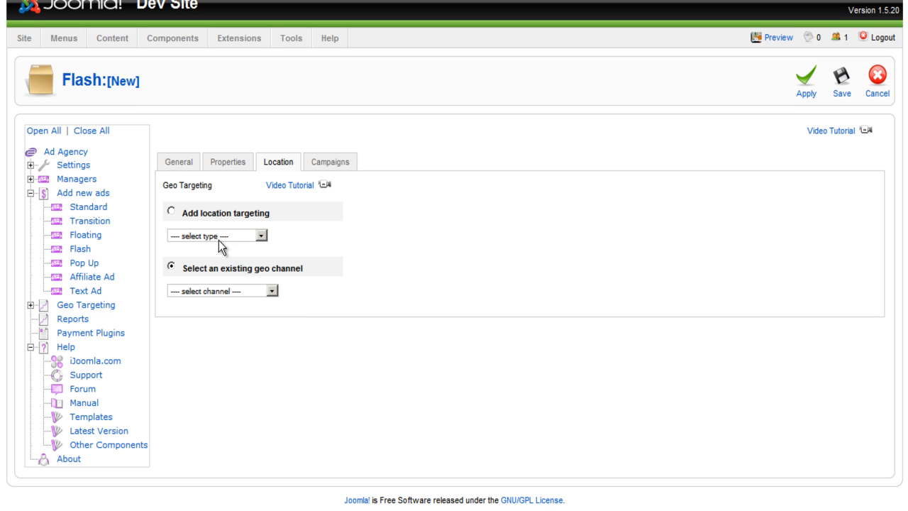
pyautogui.moveTo(240, 269)
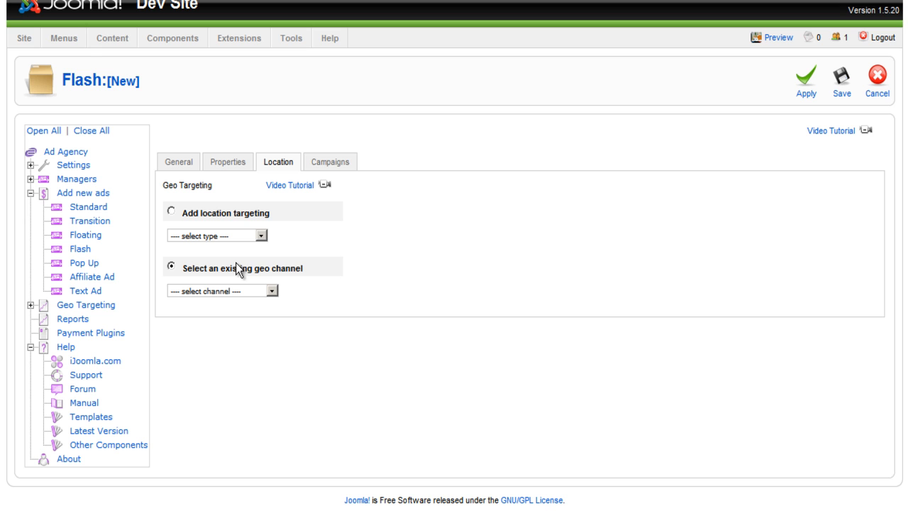
# Show the ad's campaign list, which contains the single '10 years' campaign.
pyautogui.click(331, 161)
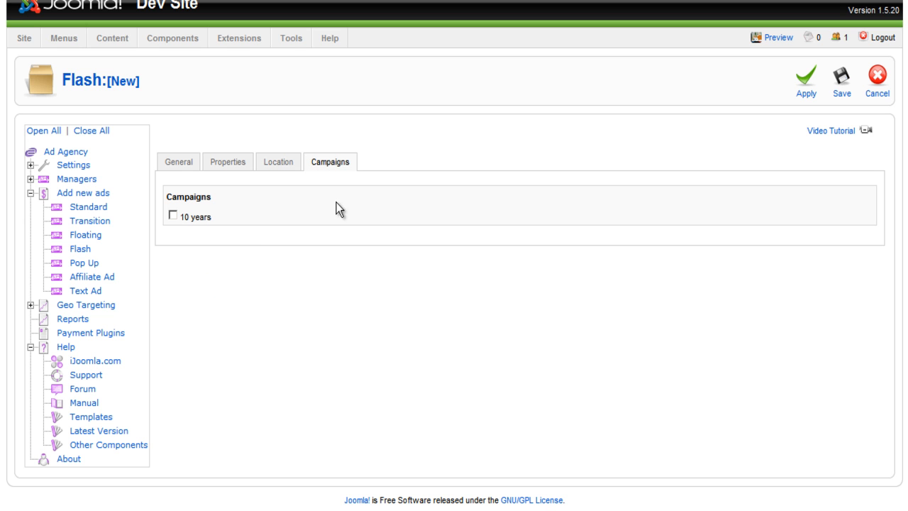
pyautogui.moveTo(169, 239)
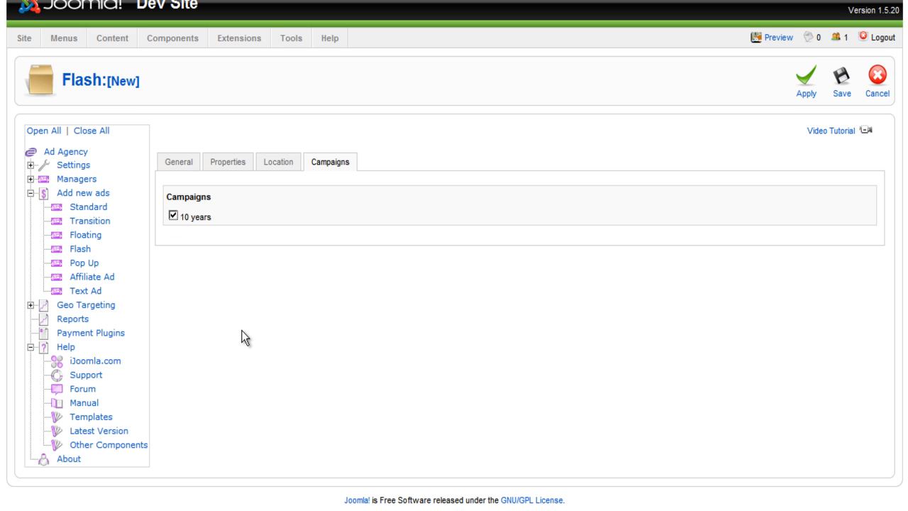
pyautogui.moveTo(706, 138)
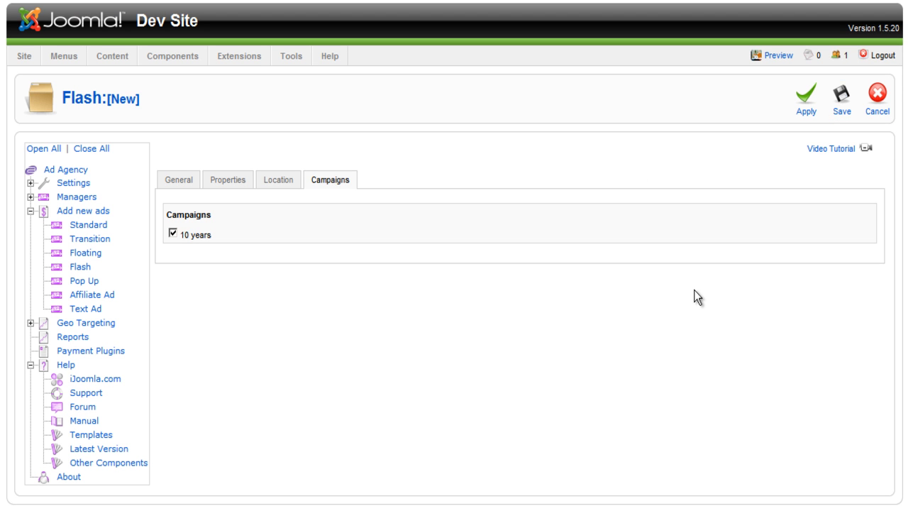
# Save the PepoleFishing 324*60 Flash ad and expand Managers in the sidebar.
pyautogui.click(839, 101)
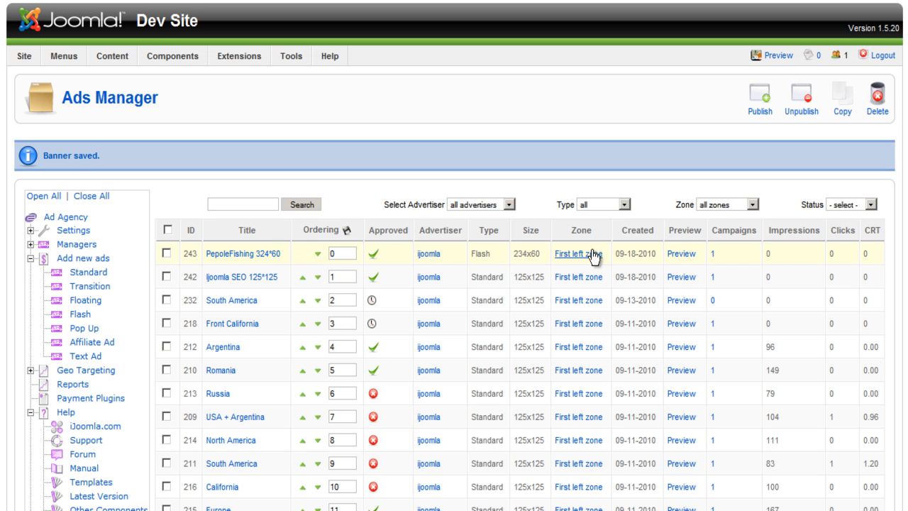
pyautogui.moveTo(270, 264)
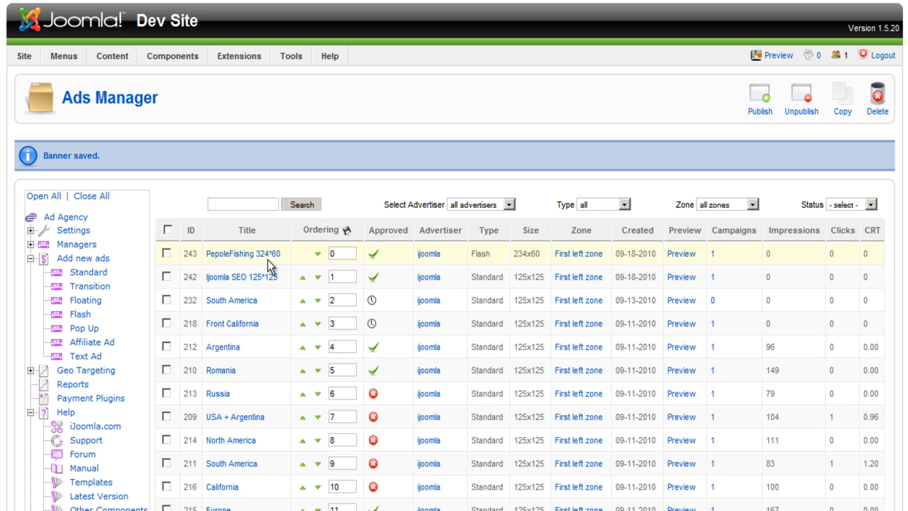
pyautogui.moveTo(67, 261)
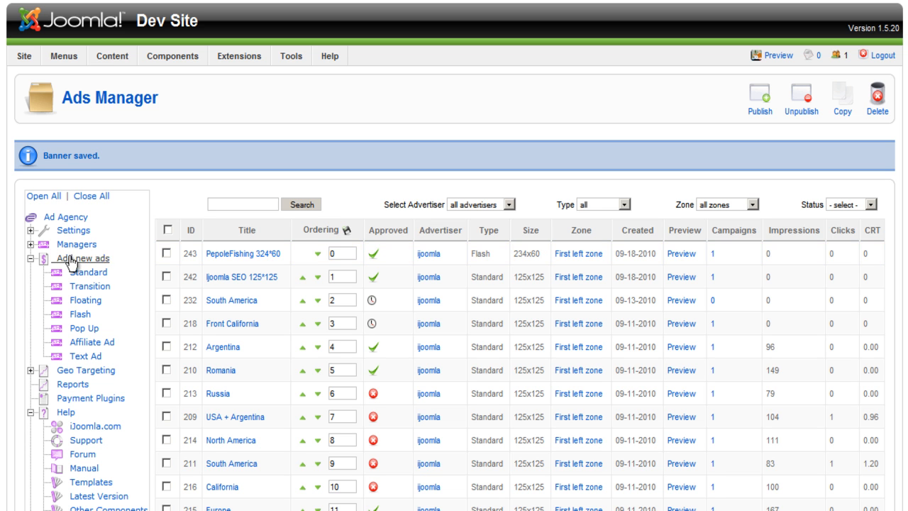
pyautogui.click(67, 243)
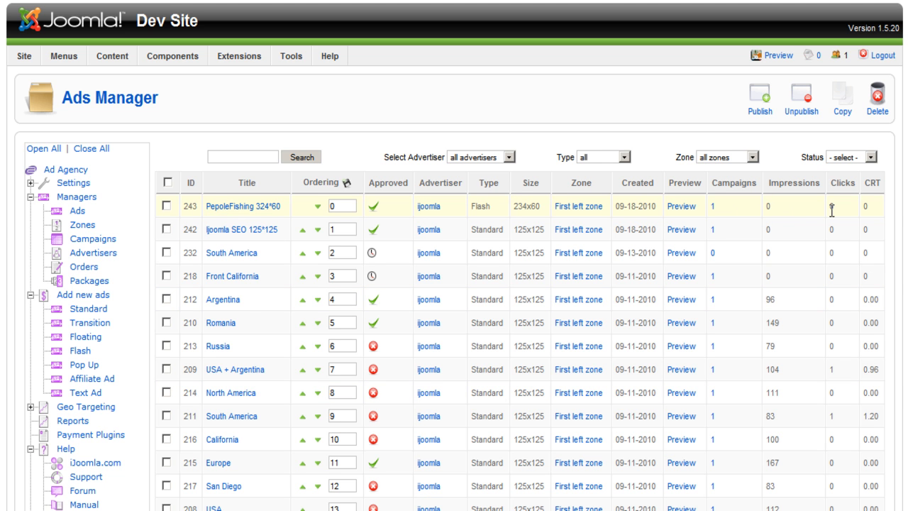
pyautogui.moveTo(497, 213)
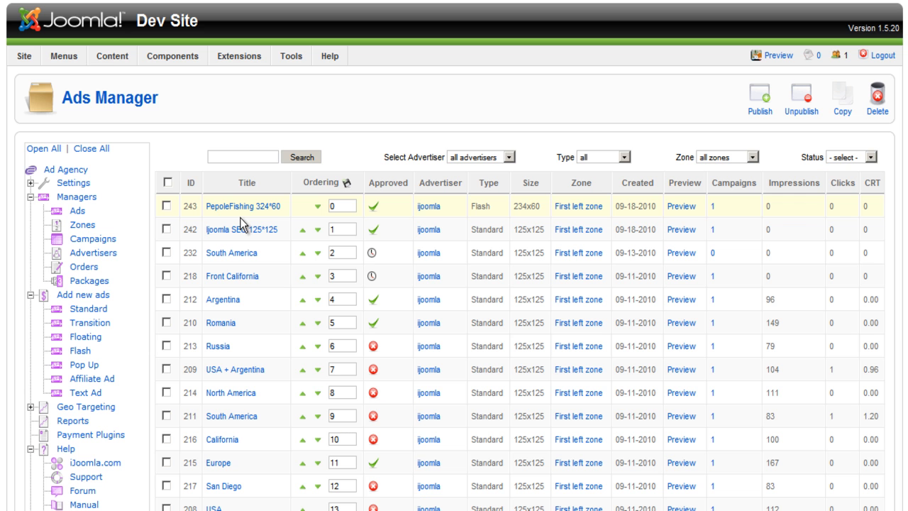
pyautogui.moveTo(684, 207)
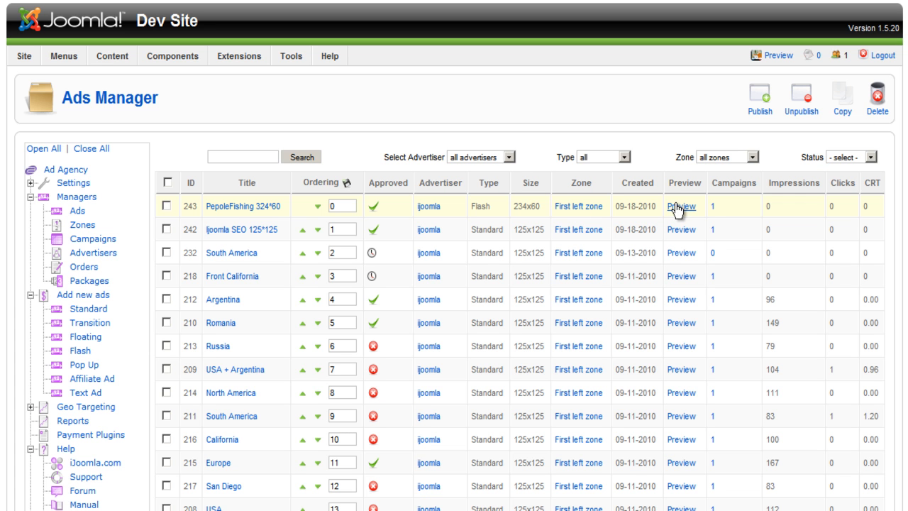
pyautogui.moveTo(679, 206)
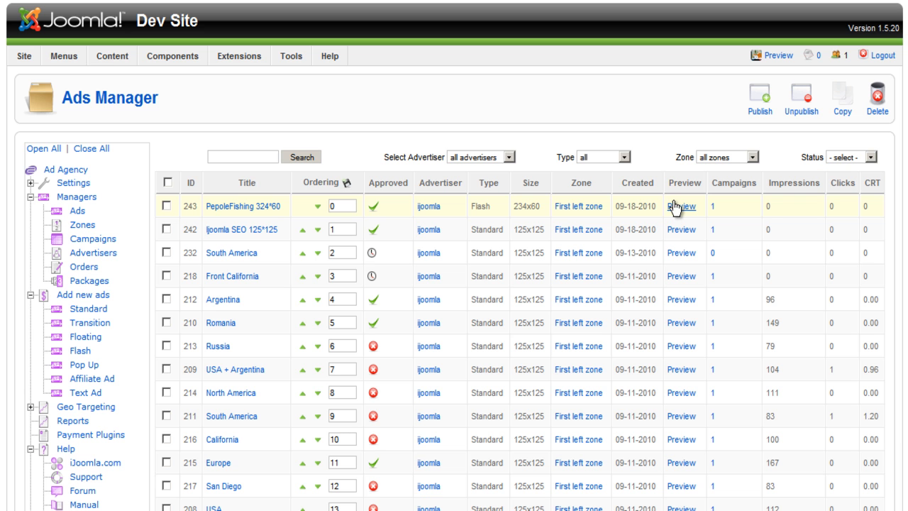